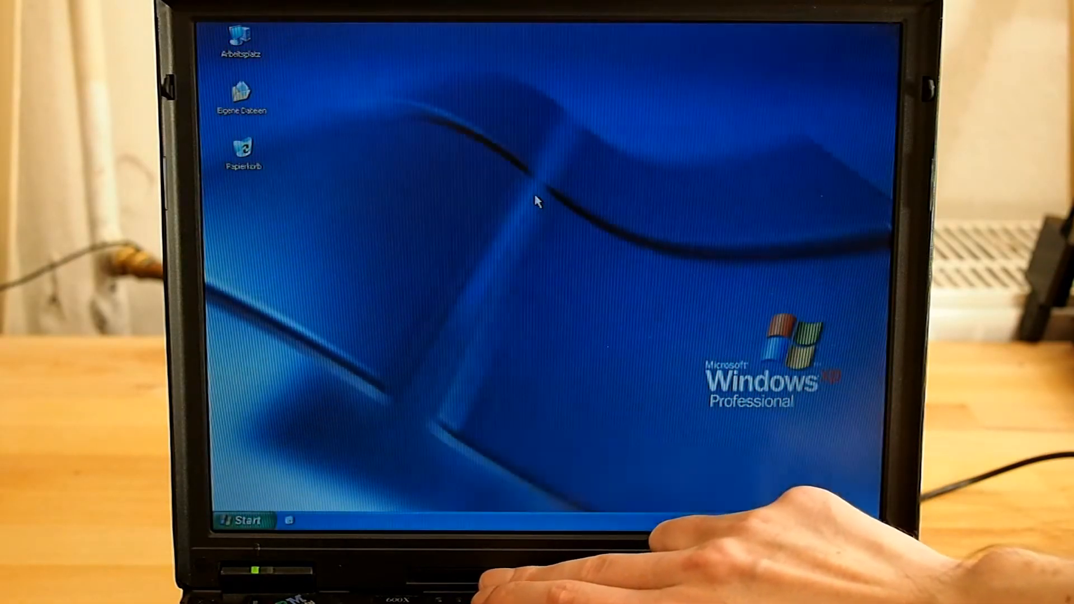
click(244, 518)
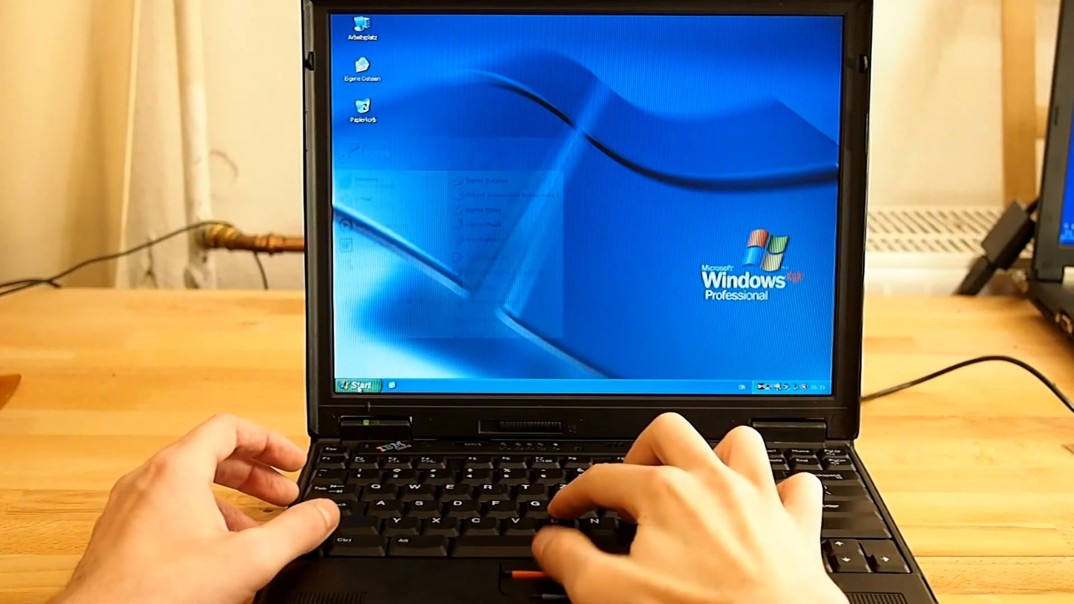